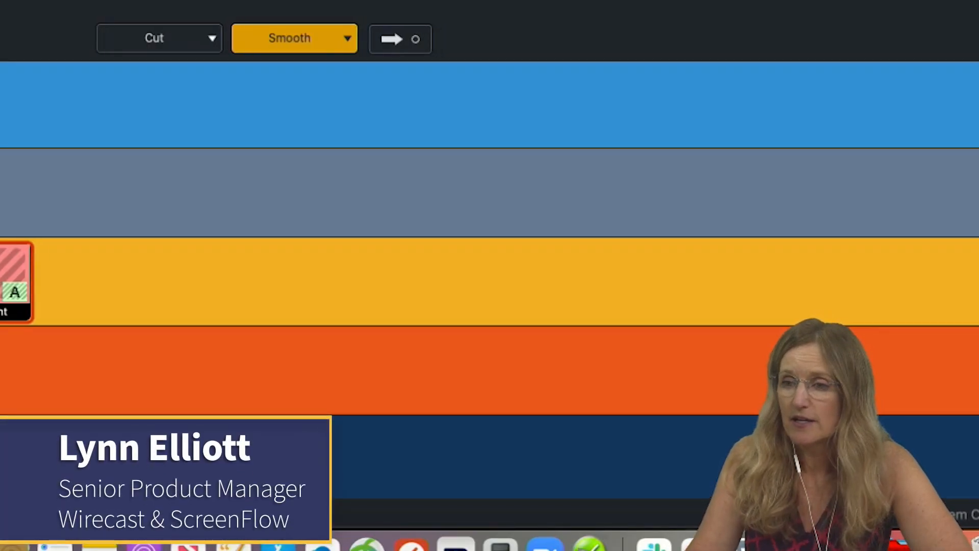
- Open Wirecast Preferences to the Shortcuts pane showing the Default shortcut set
left_click(39, 1)
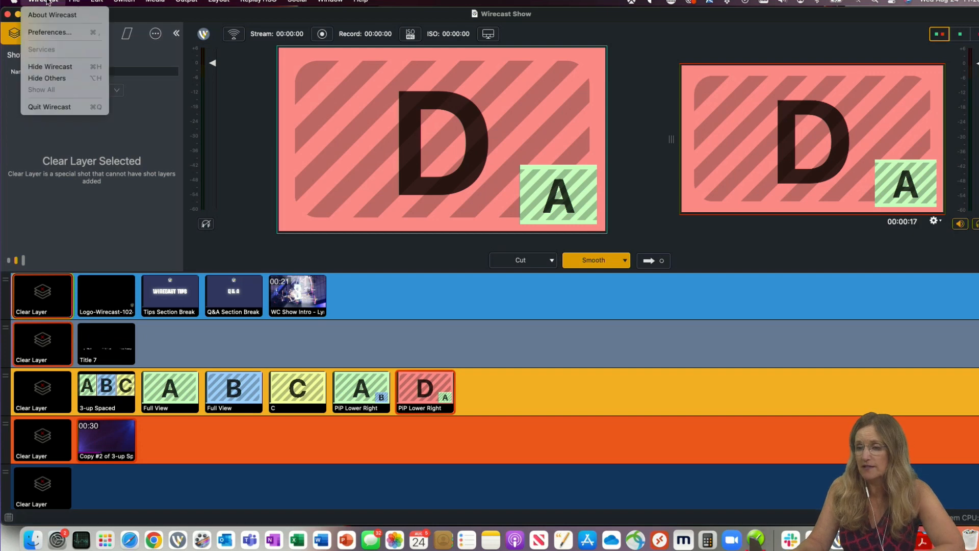
mouse_move(49, 25)
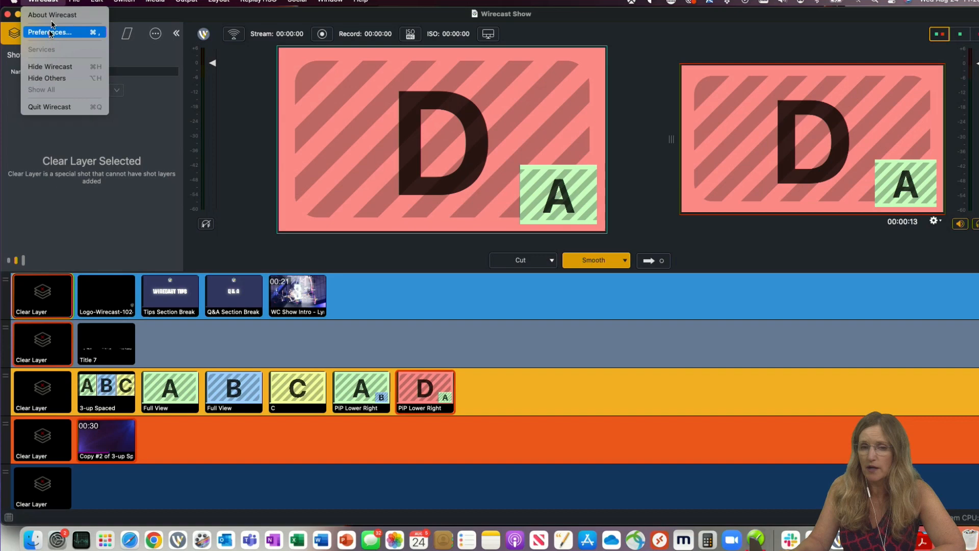
left_click(49, 32)
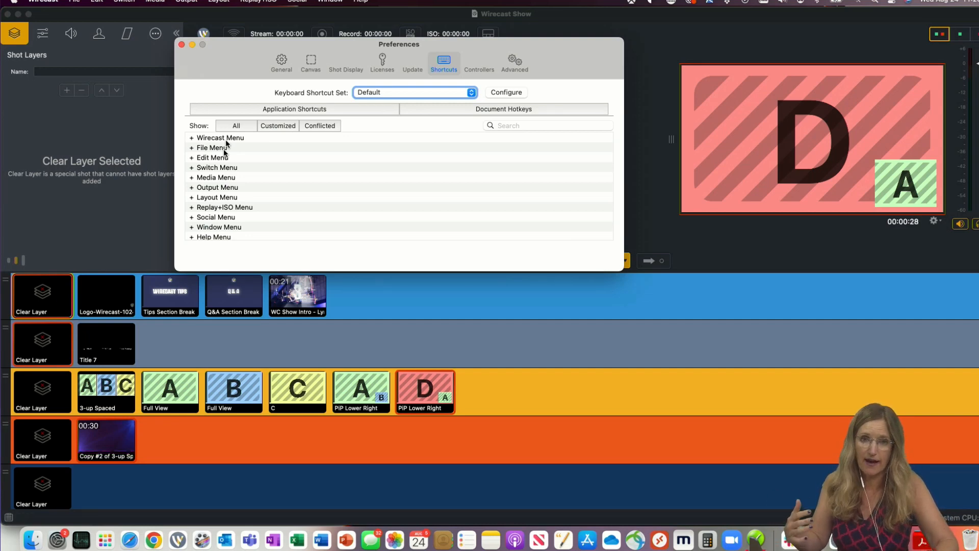
scroll("down", 3)
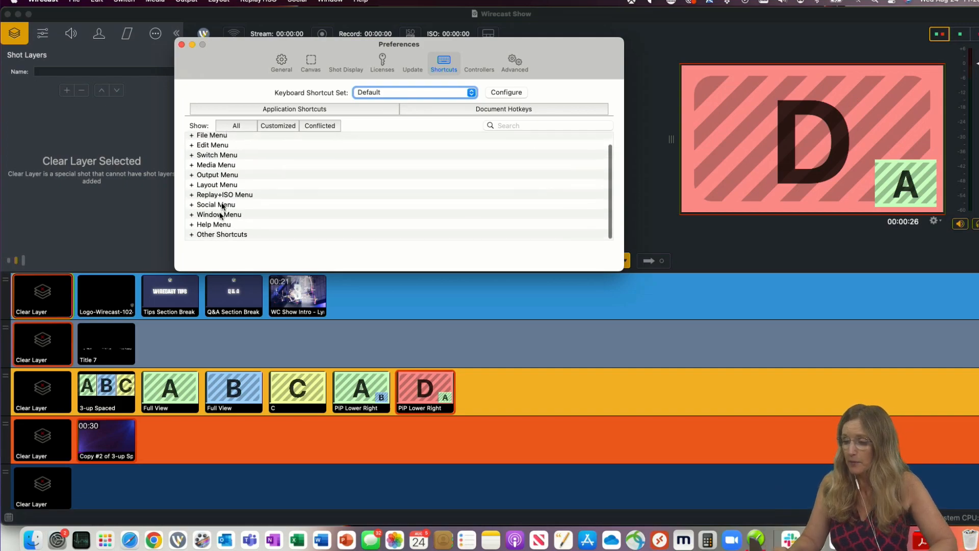
- Duplicate the Default set into a custom set named Lynn and locate Rendezvous Dashboard
left_click(208, 134)
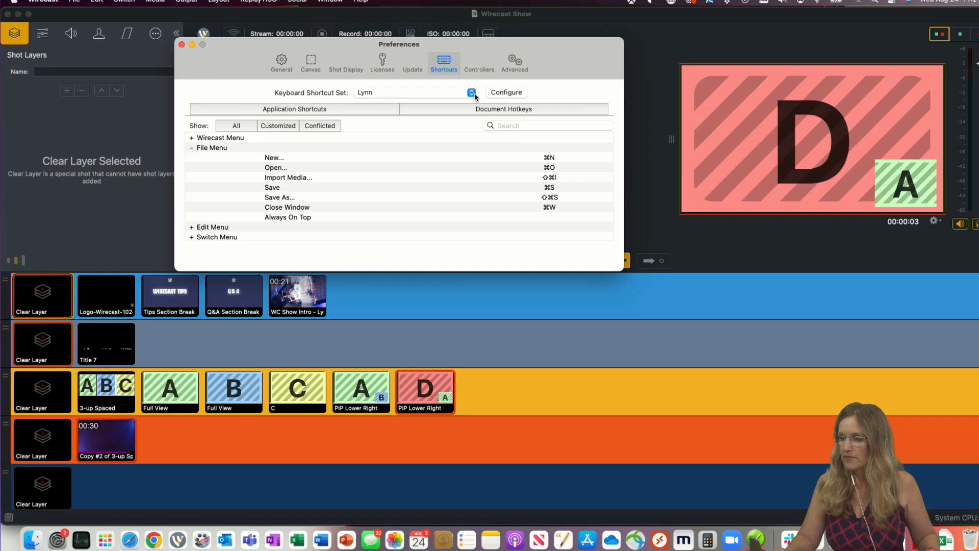
scroll("down", 3)
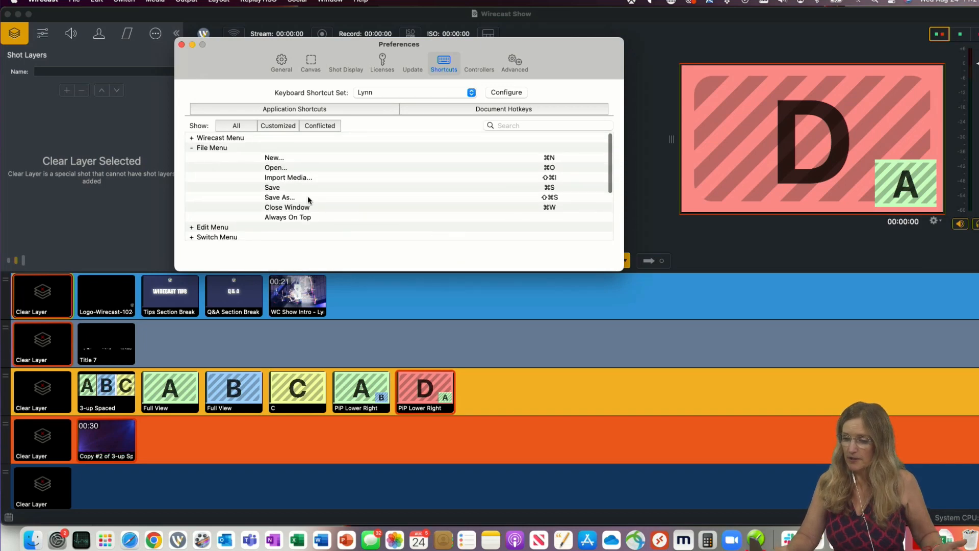
scroll("down", 3)
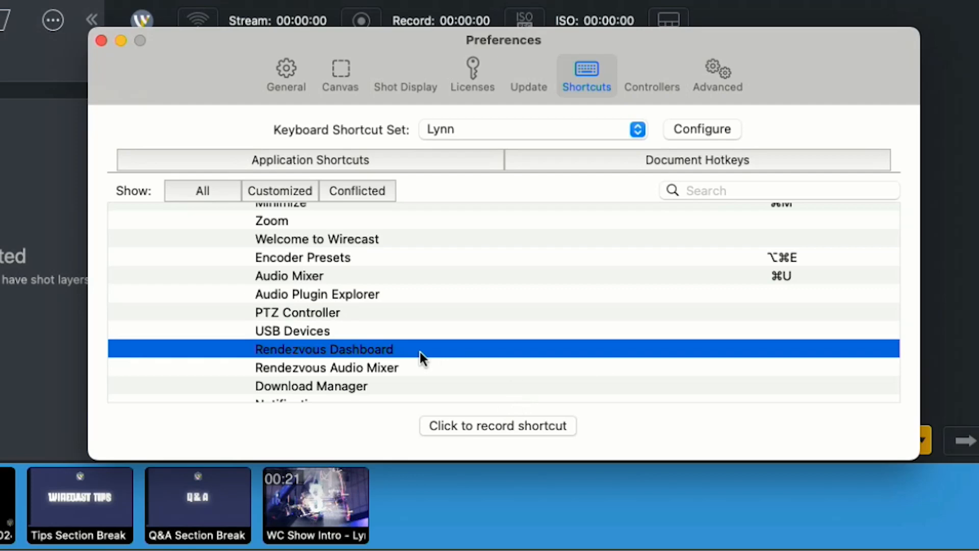
- Start recording a new shortcut for Rendezvous Dashboard in the Lynn set
left_click(497, 426)
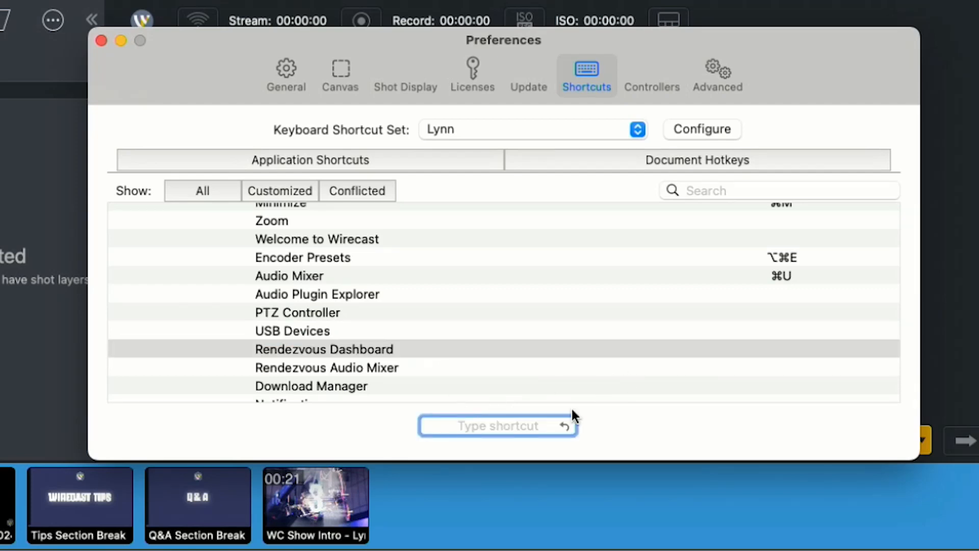
mouse_move(522, 432)
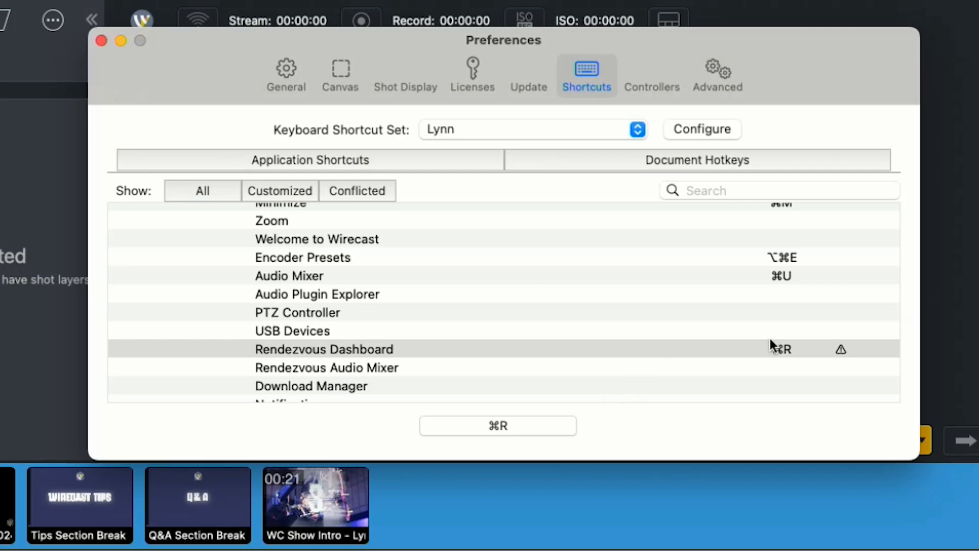
mouse_move(822, 354)
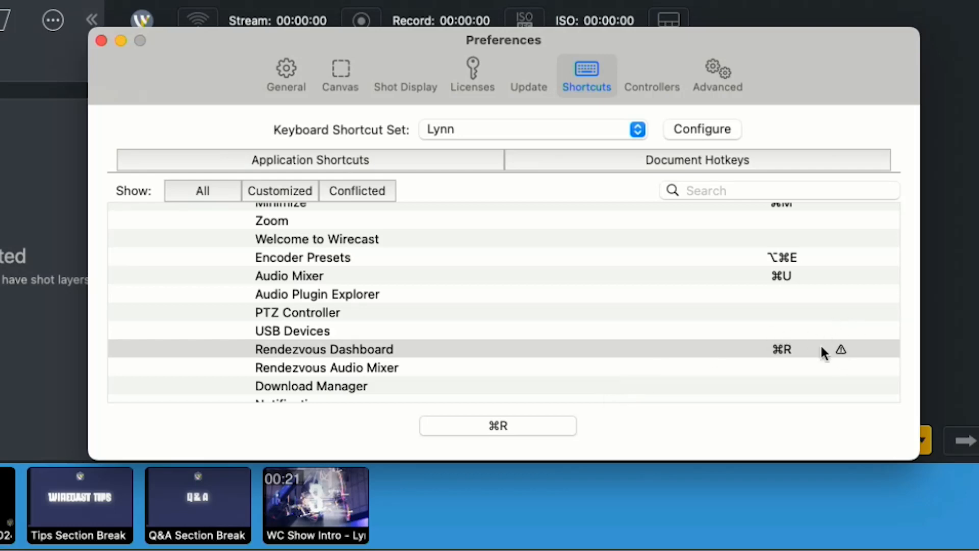
mouse_move(850, 338)
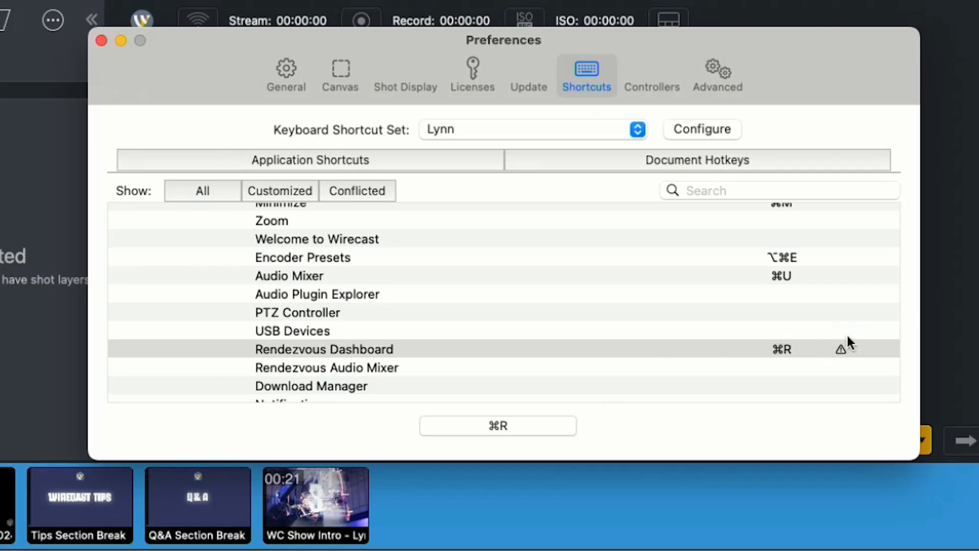
mouse_move(850, 340)
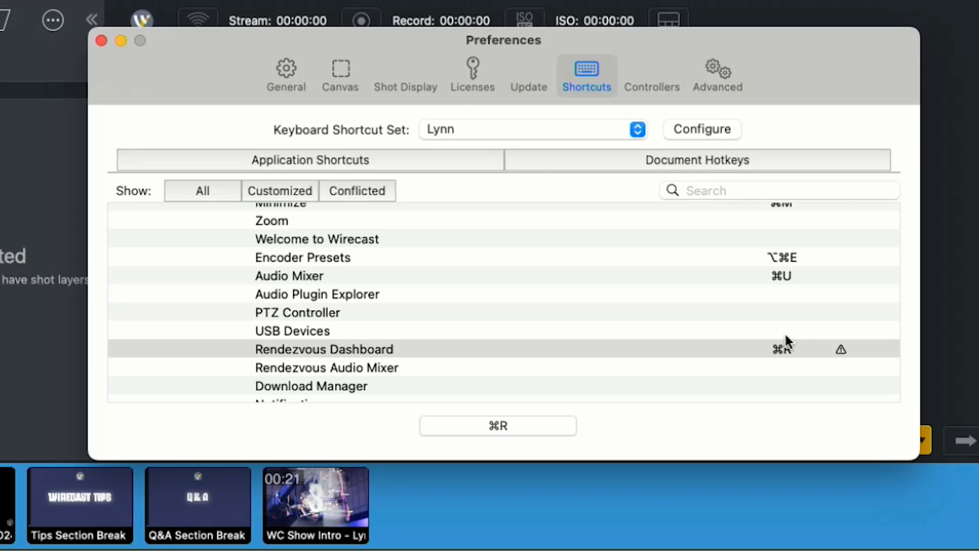
mouse_move(848, 336)
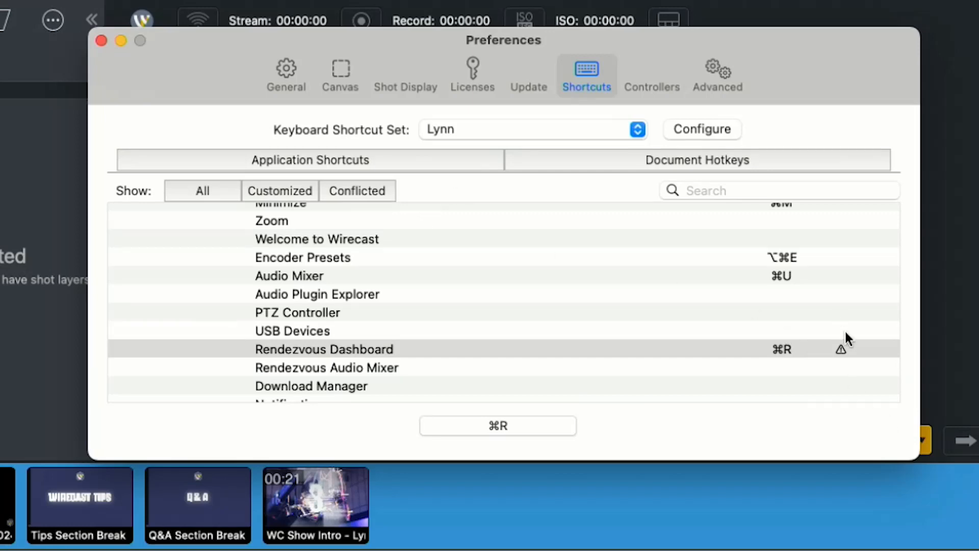
- Filter to Conflicted shortcuts, select the ⌘R Rendezvous Dashboard conflict, and re-record its shortcut
left_click(357, 190)
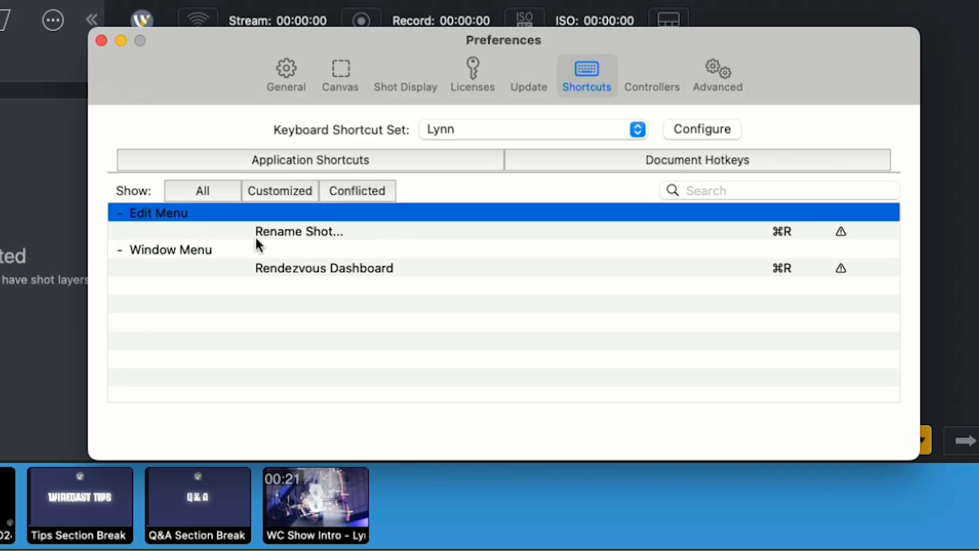
mouse_move(787, 221)
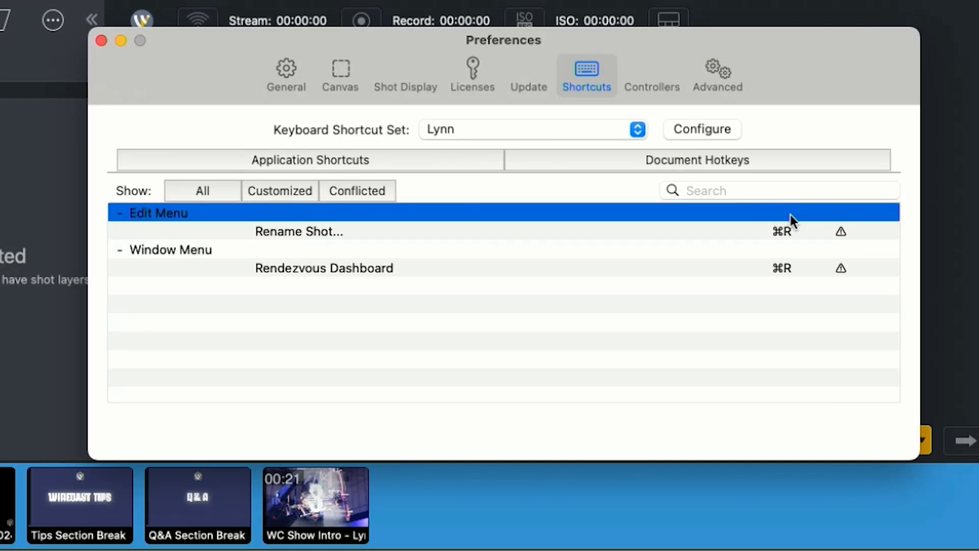
left_click(324, 268)
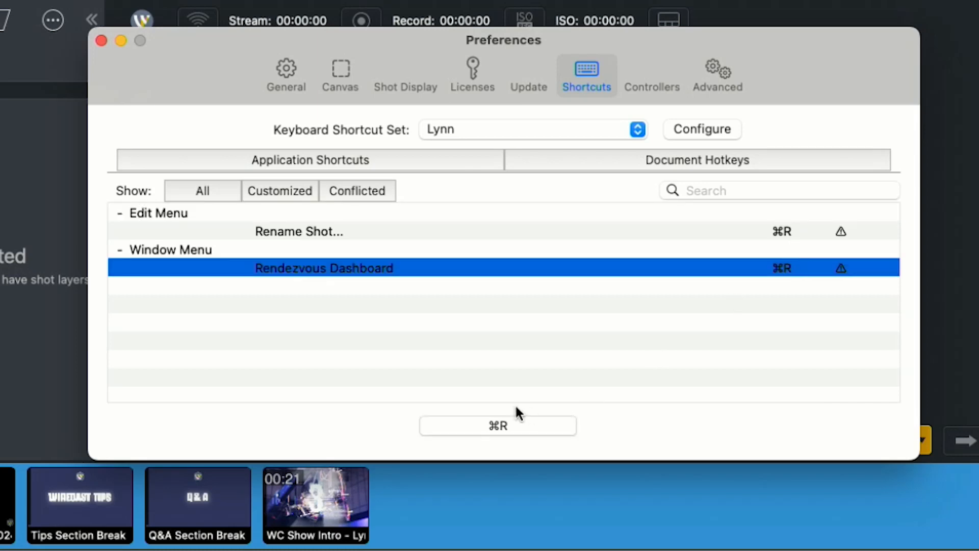
left_click(497, 425)
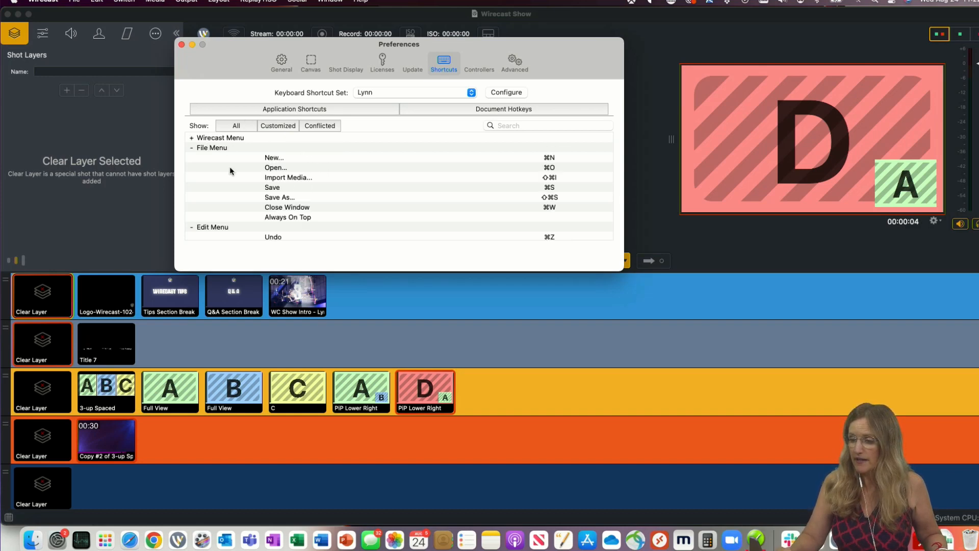
- Show the Default set's document hotkeys: Title, Main Combo shot and main shot
scroll("down", 3)
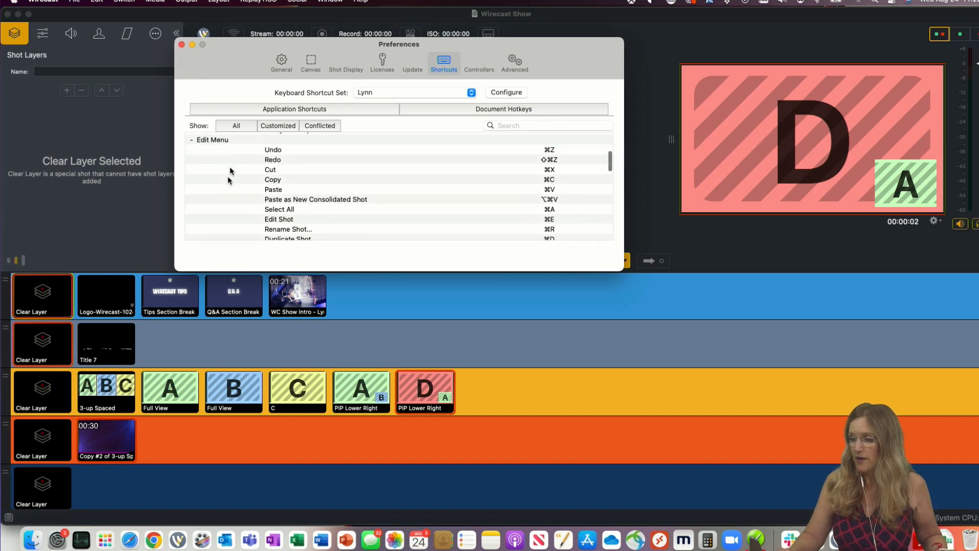
scroll("down", 3)
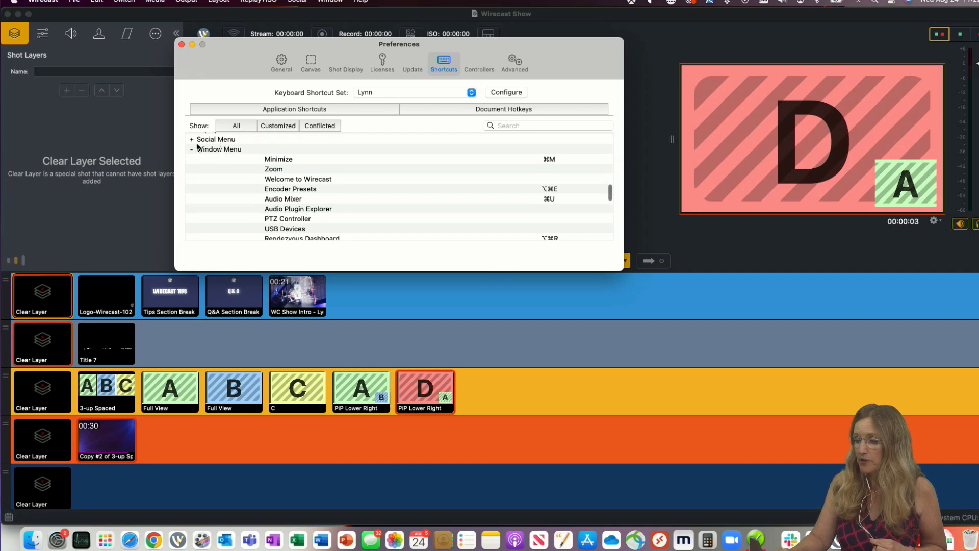
left_click(192, 138)
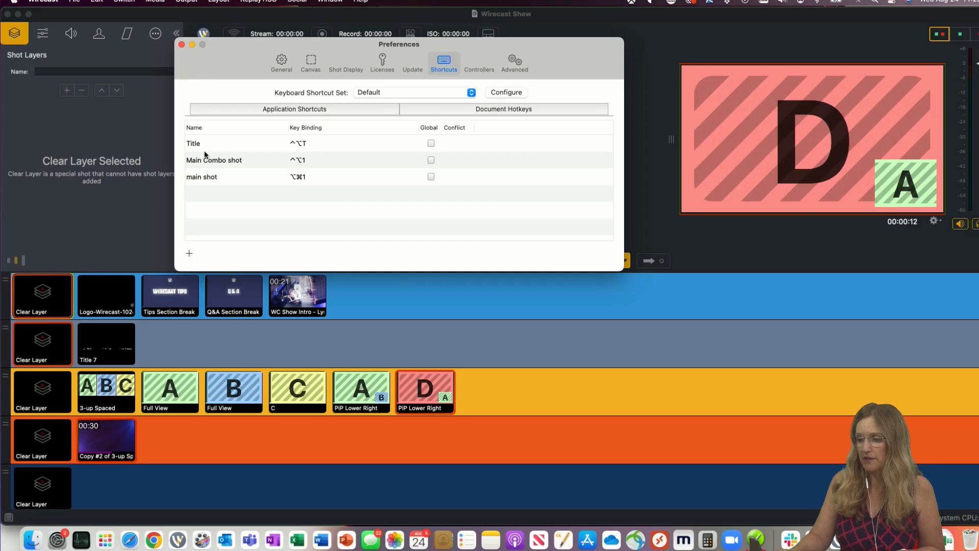
- Add a document hotkey named '3 up spaced' bound to ⌥⇧3
left_click(189, 253)
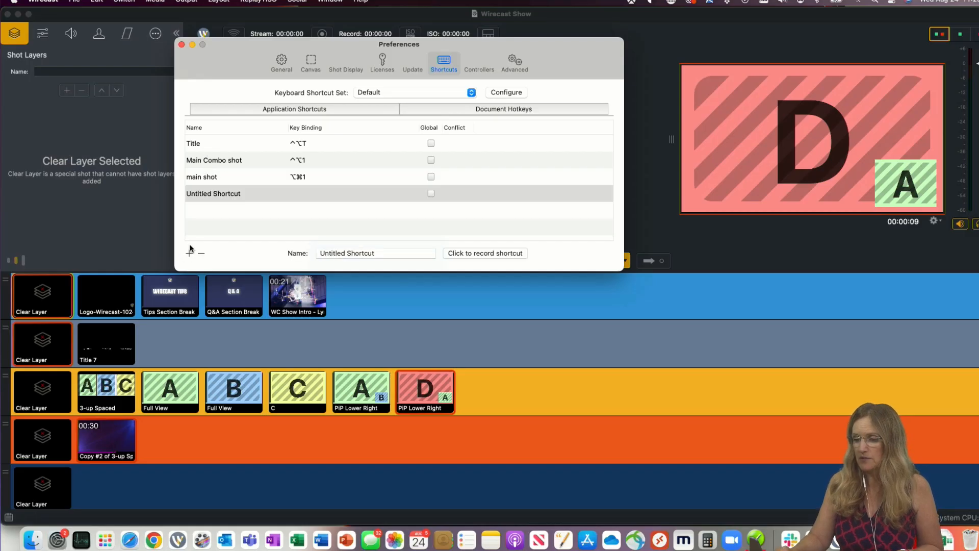
left_click(376, 253)
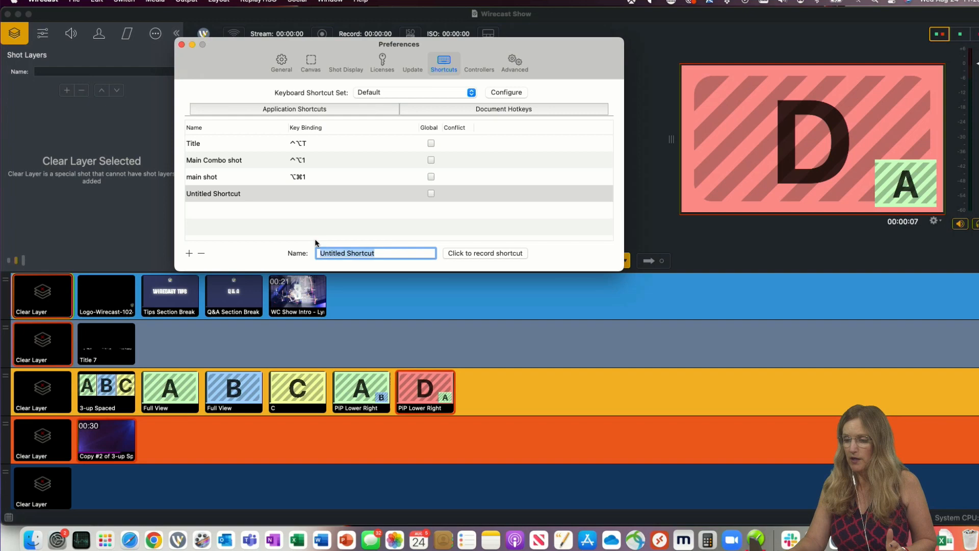
type("3 up spaced")
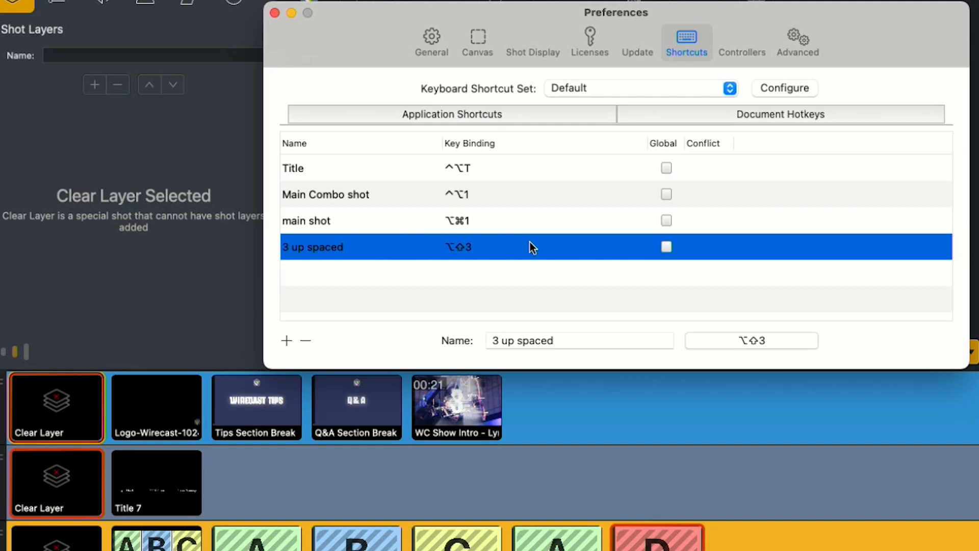
mouse_move(645, 417)
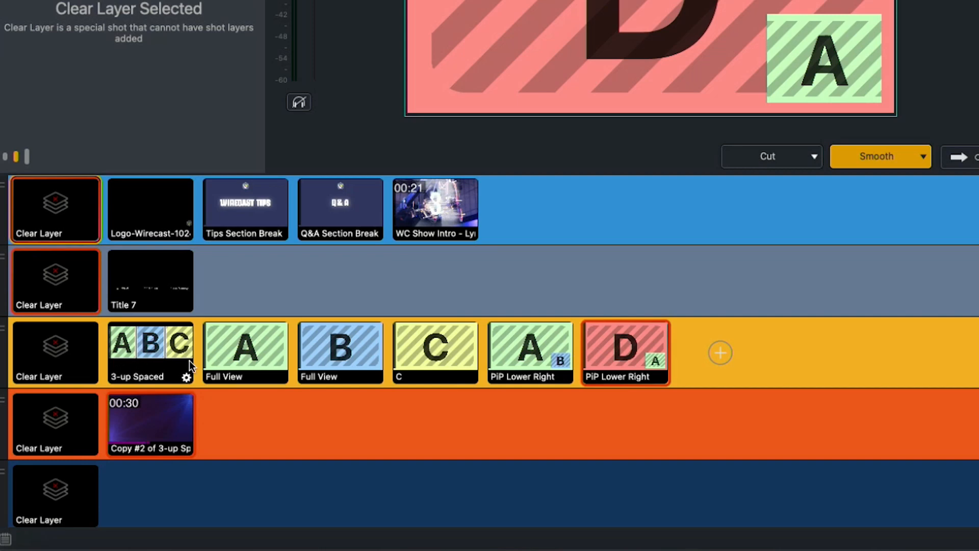
- Assign the '3 up spaced' hotkey to the 3-up Spaced shot
right_click(245, 352)
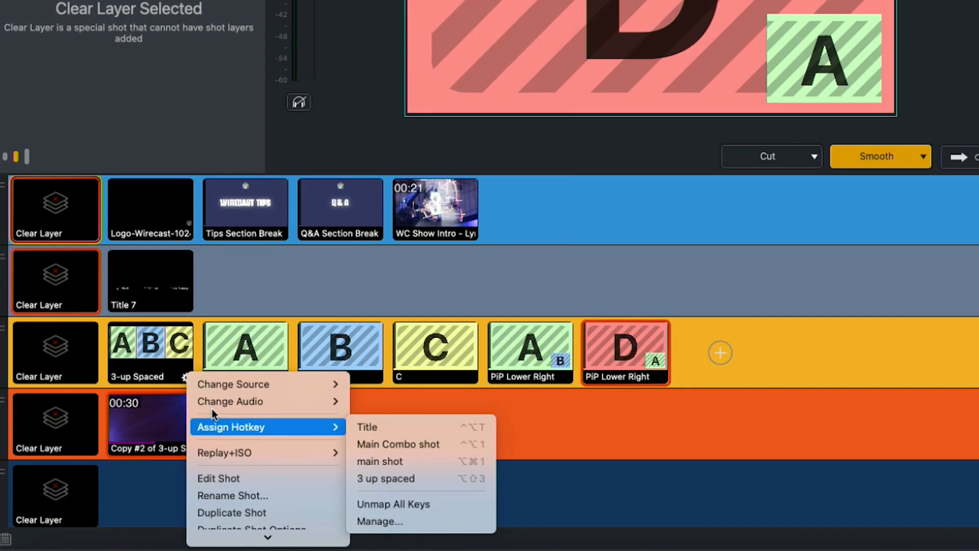
mouse_move(385, 478)
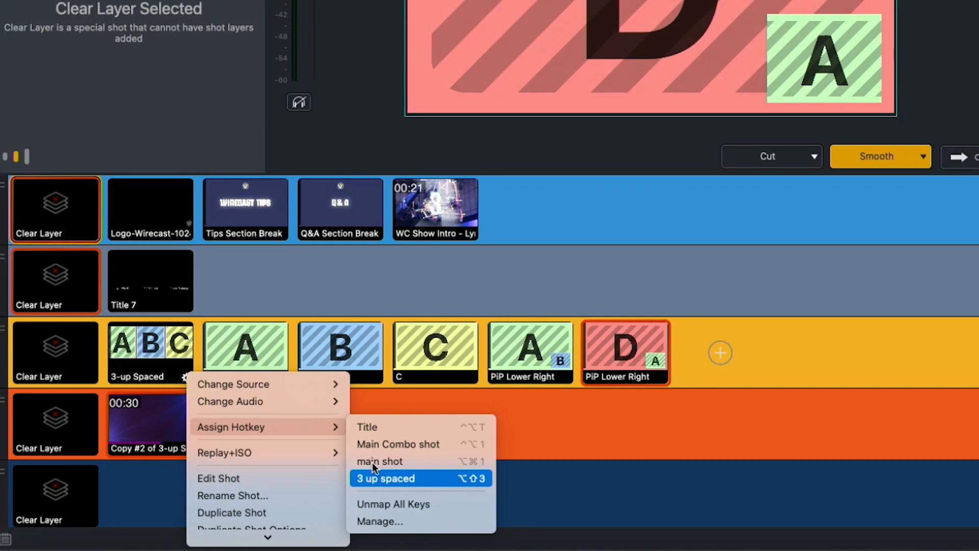
left_click(385, 478)
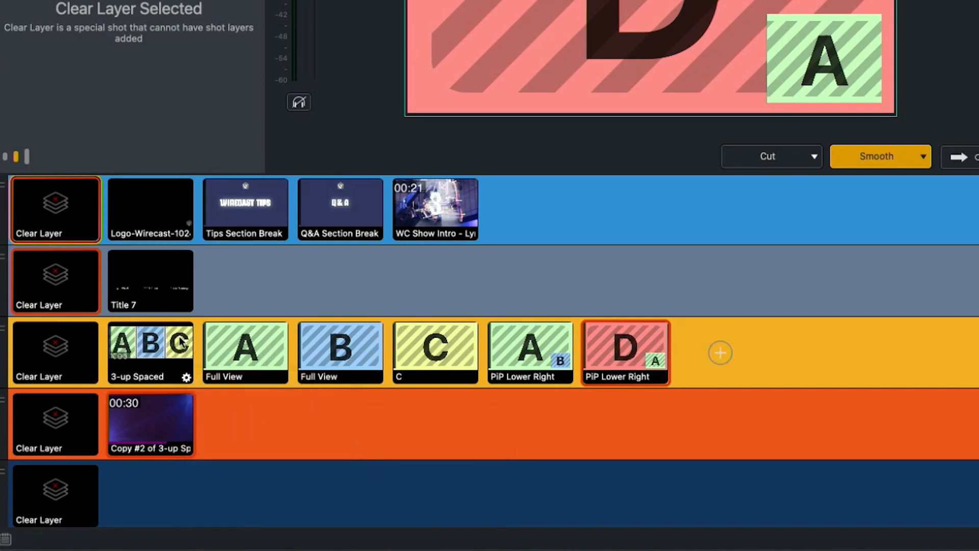
mouse_move(184, 386)
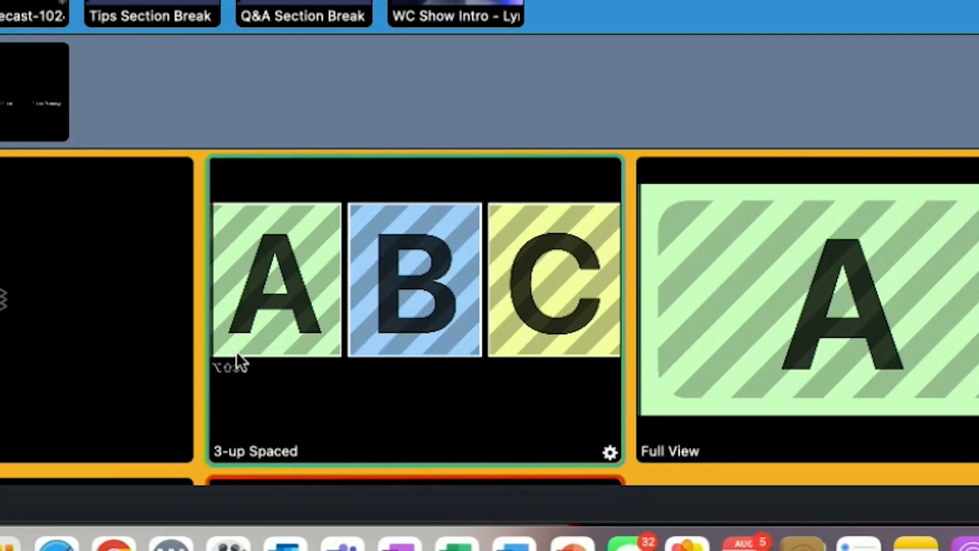
mouse_move(230, 371)
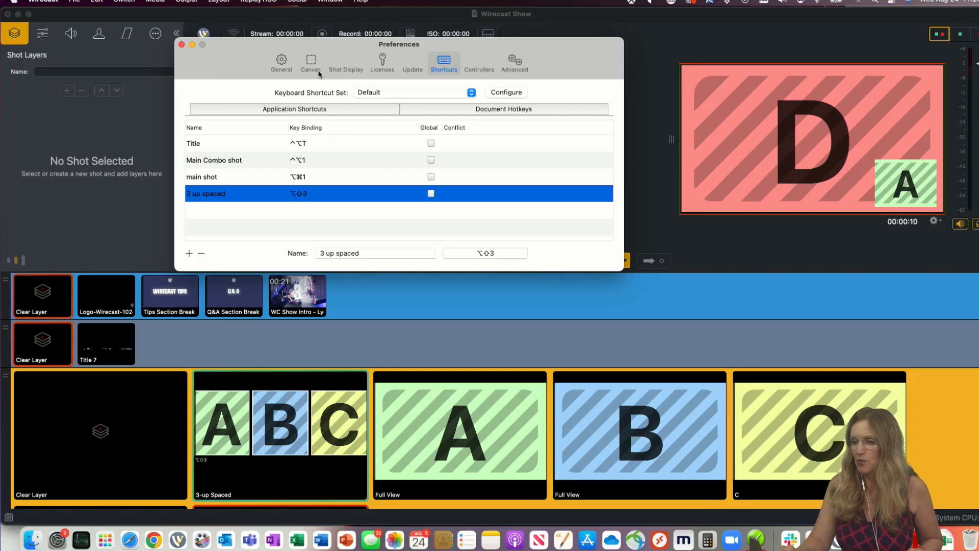
- Choose how hotkeys appear on shots in the Shot Display 'Display hotkeys using' dropdown
left_click(281, 61)
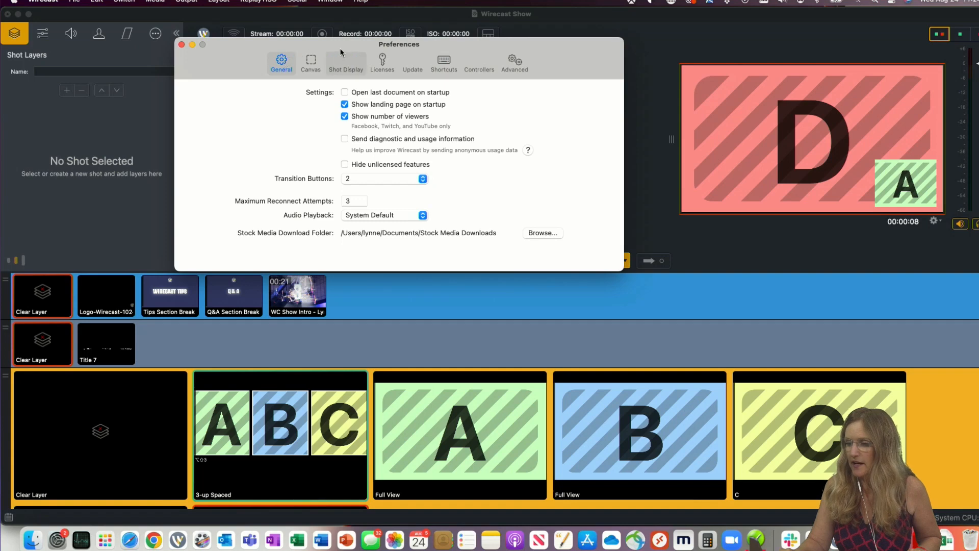
left_click(345, 60)
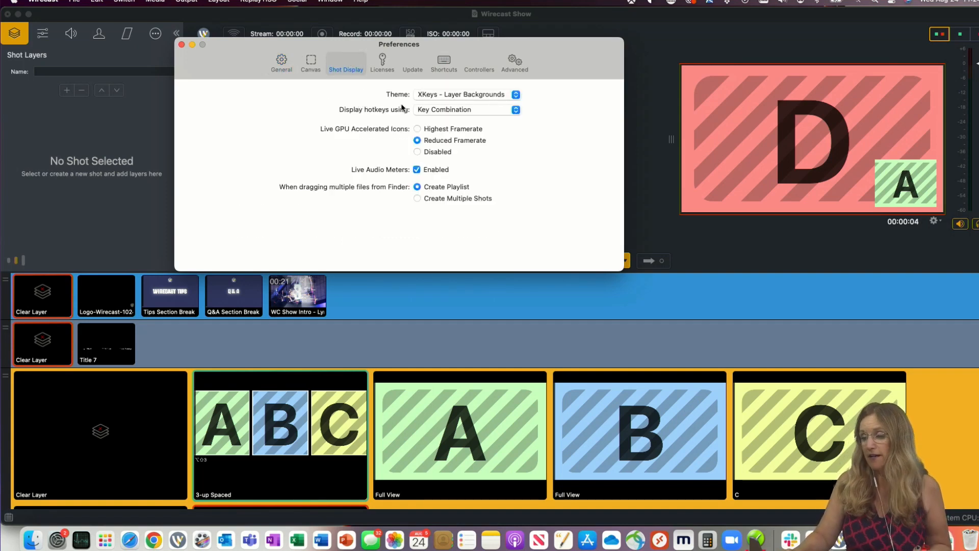
left_click(465, 110)
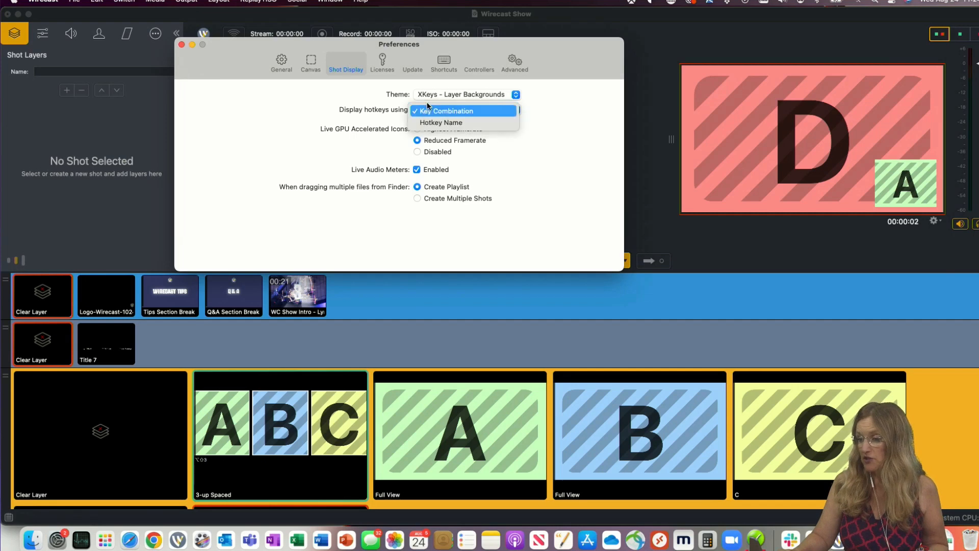
left_click(441, 122)
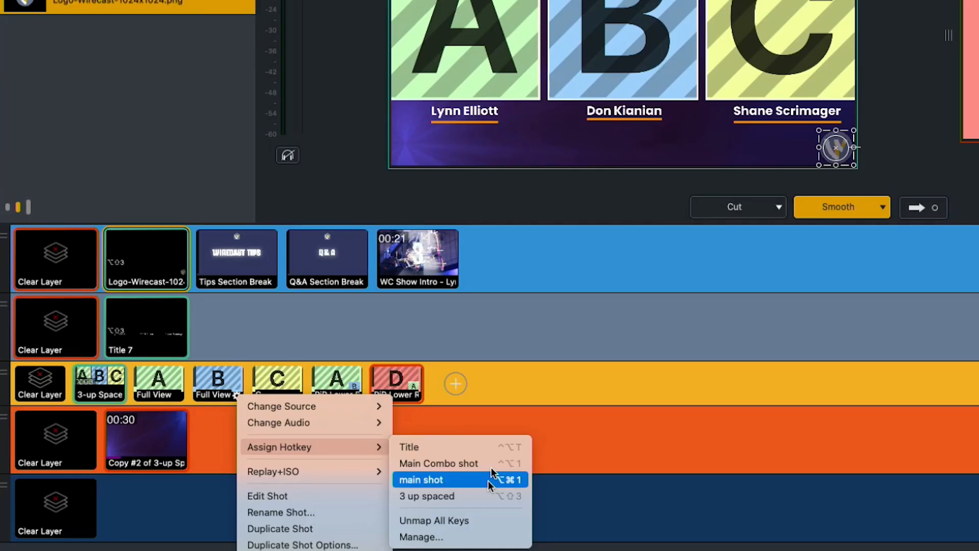
- Assign the main shot hotkey to the B Full View shot
left_click(426, 479)
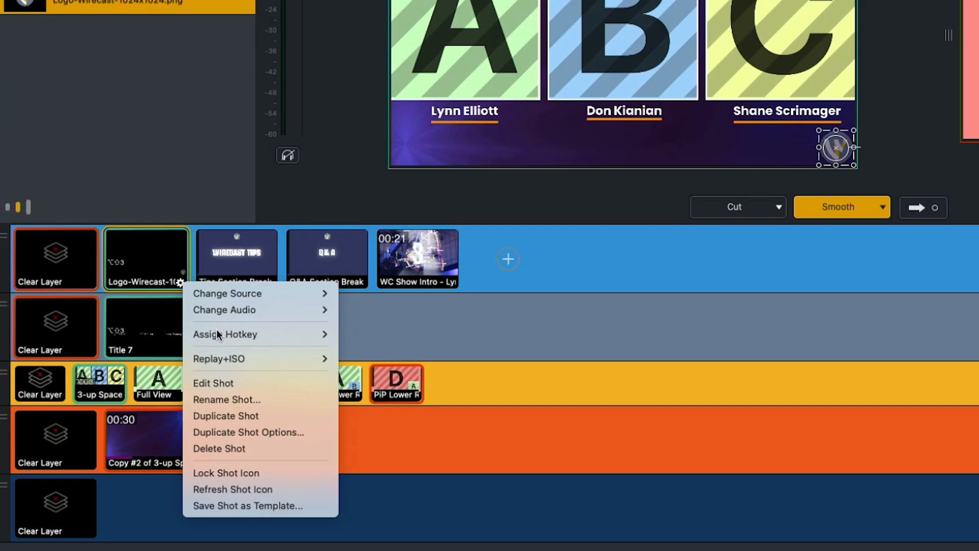
mouse_move(225, 334)
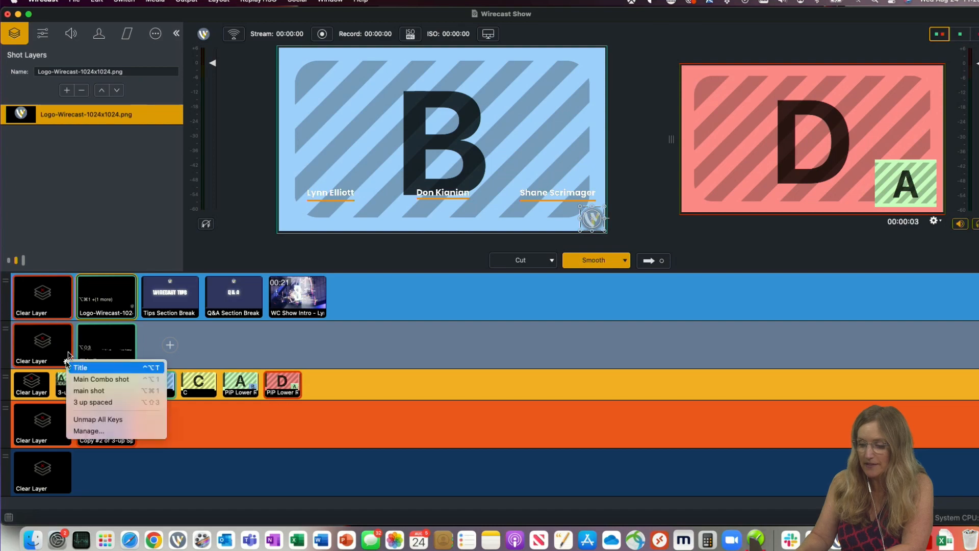
mouse_move(94, 390)
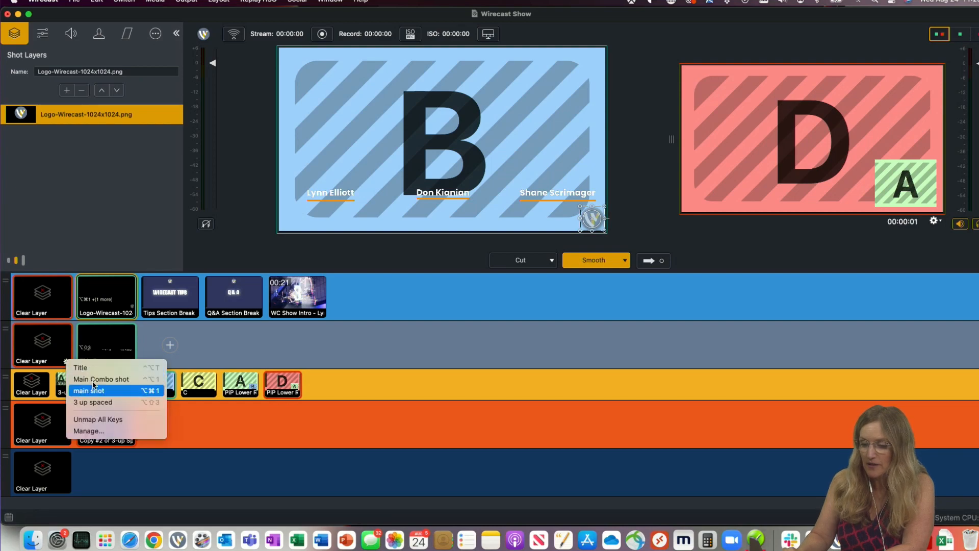